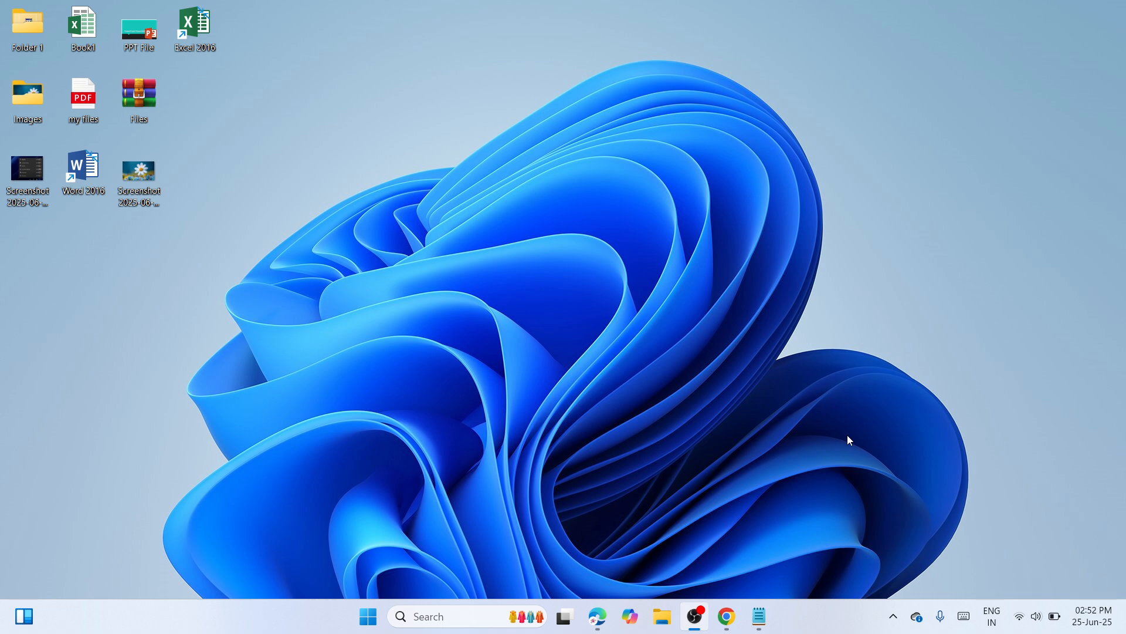
pyautogui.moveTo(833, 108)
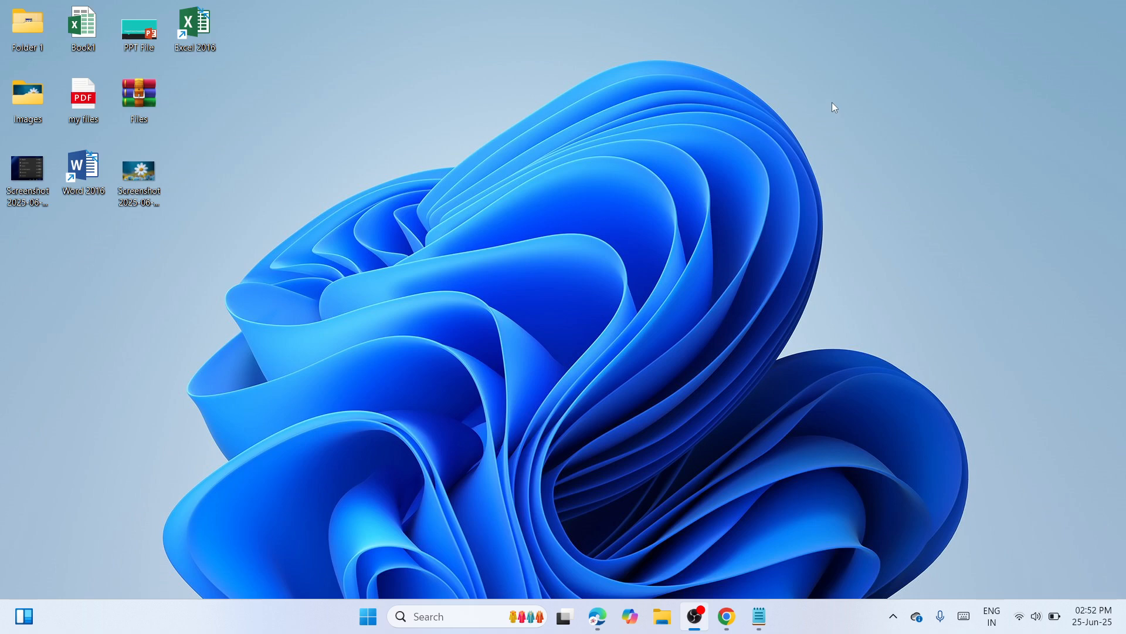
pyautogui.moveTo(575, 435)
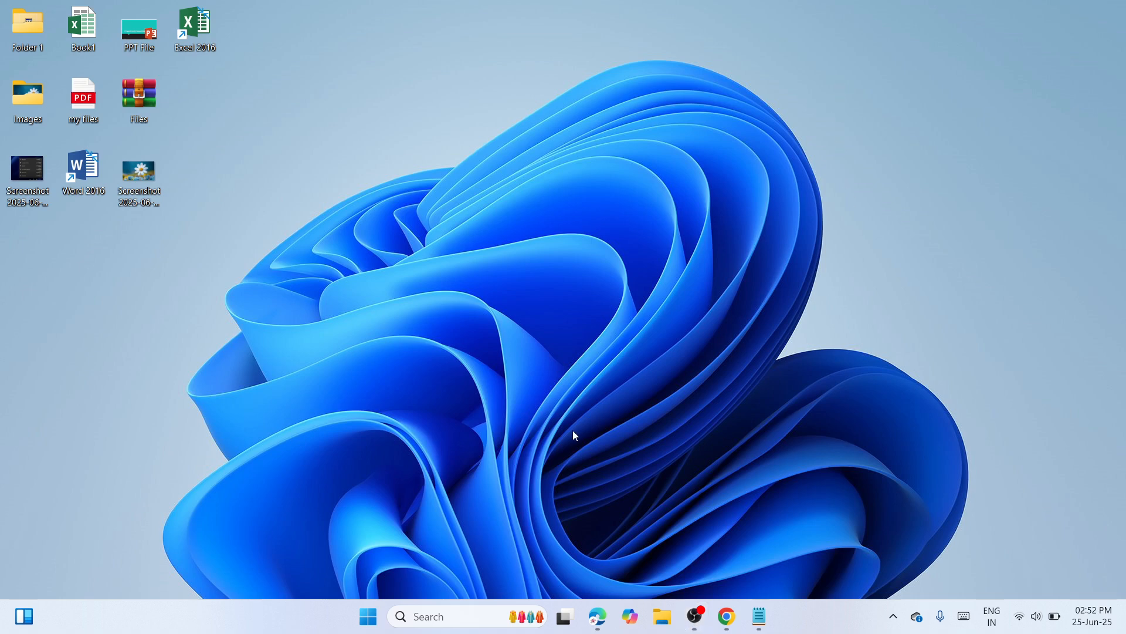
pyautogui.moveTo(514, 438)
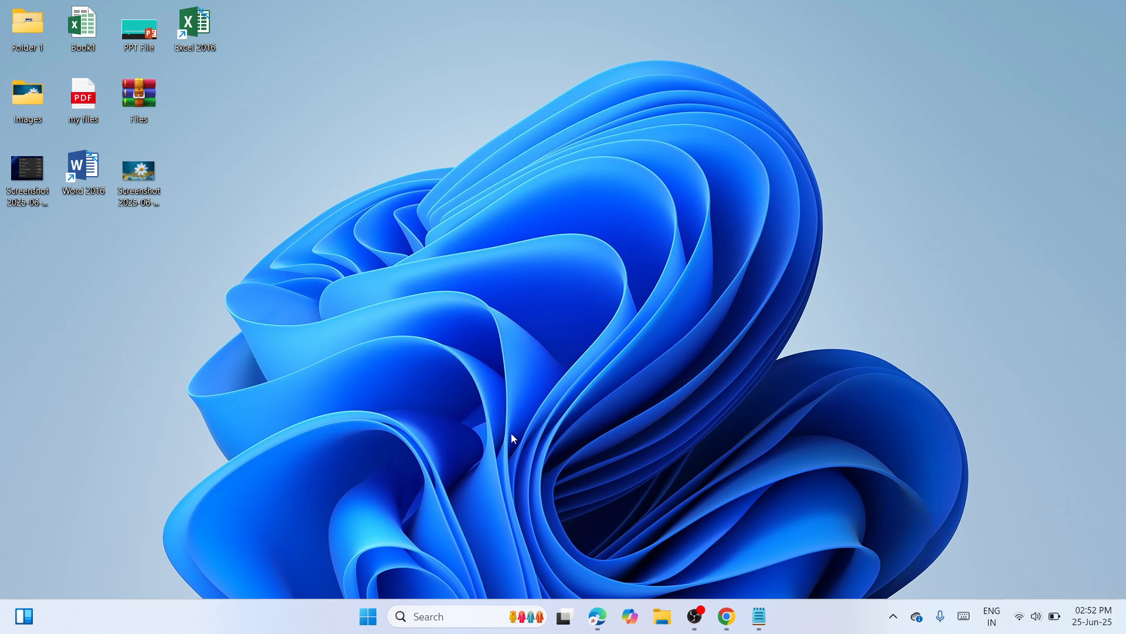
pyautogui.moveTo(491, 448)
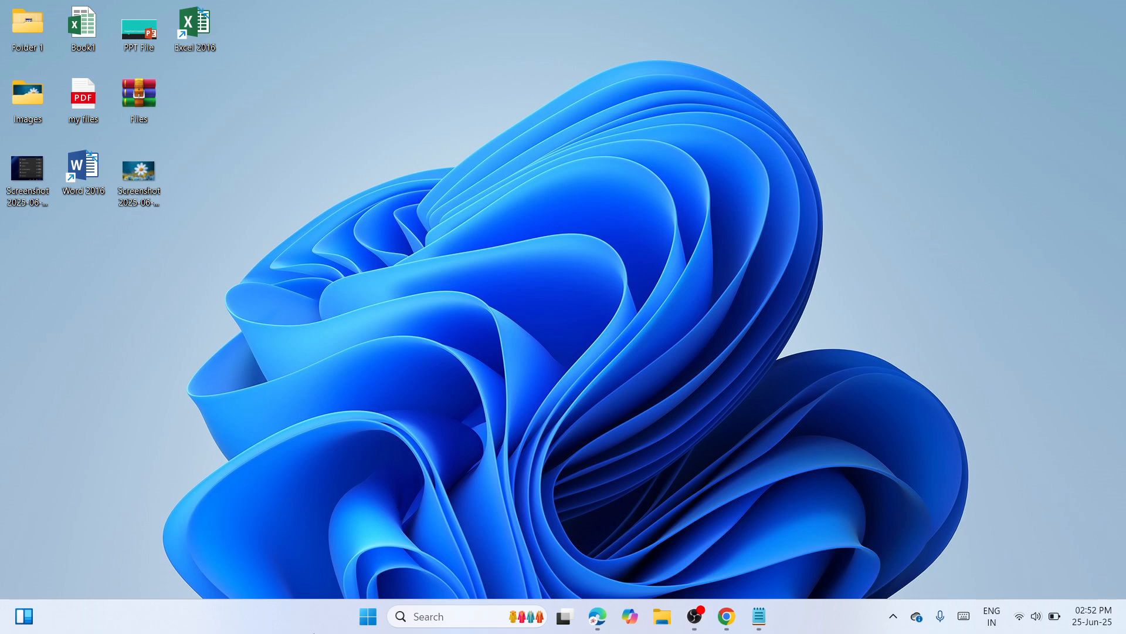
# Open the Start button's quick link menu to reach Settings
pyautogui.rightClick(367, 616)
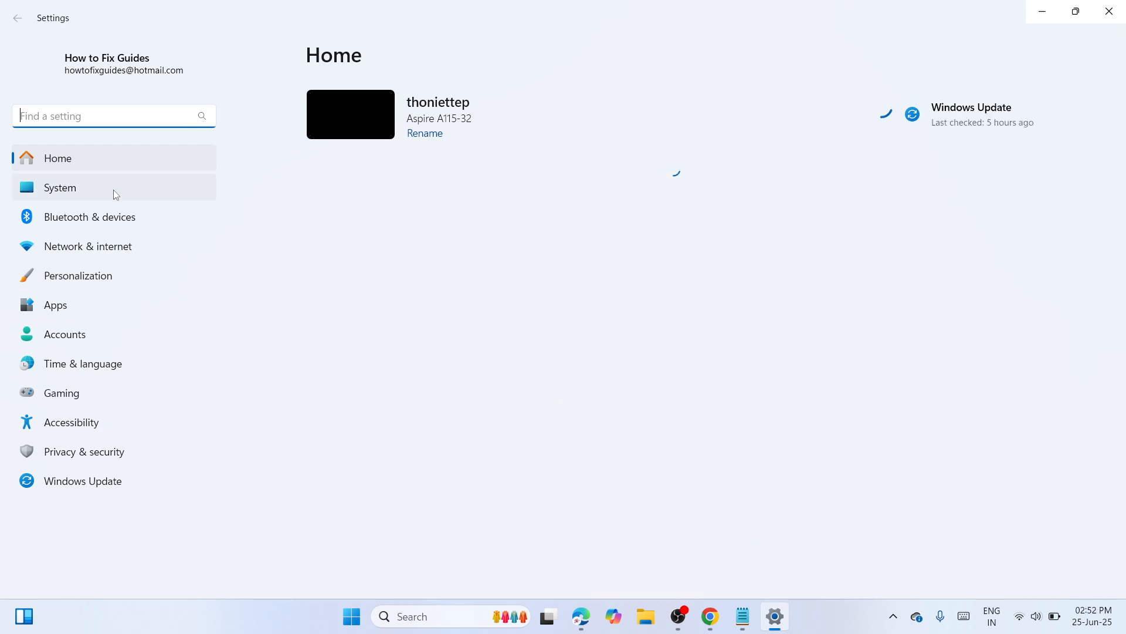
# Go to System > Troubleshoot and open the Other troubleshooters list
pyautogui.click(61, 188)
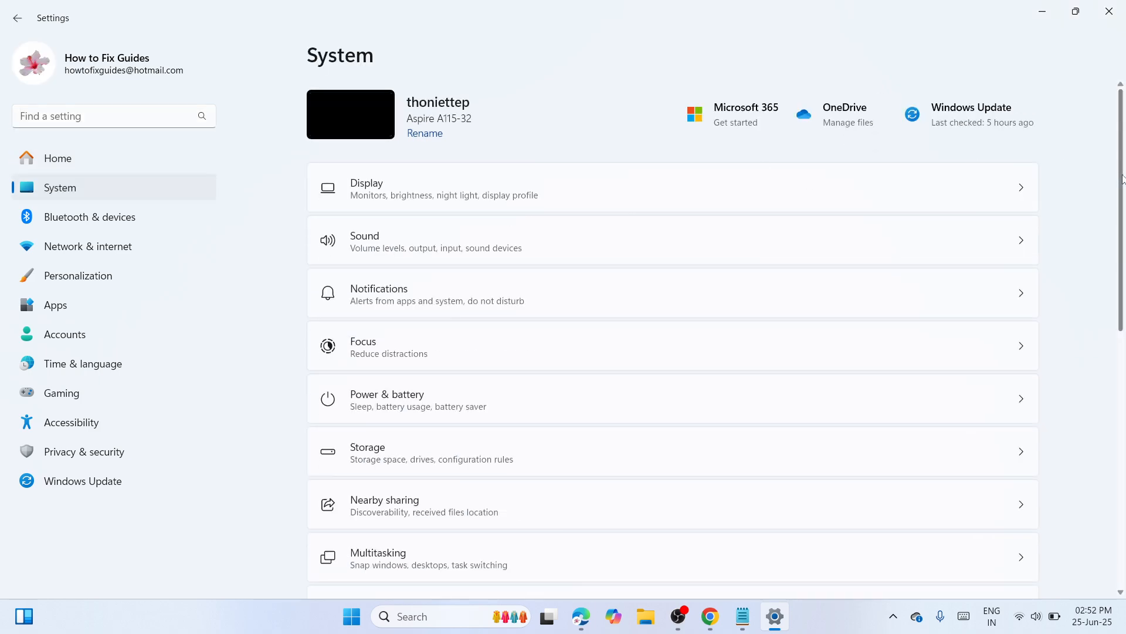
pyautogui.scroll(-3)
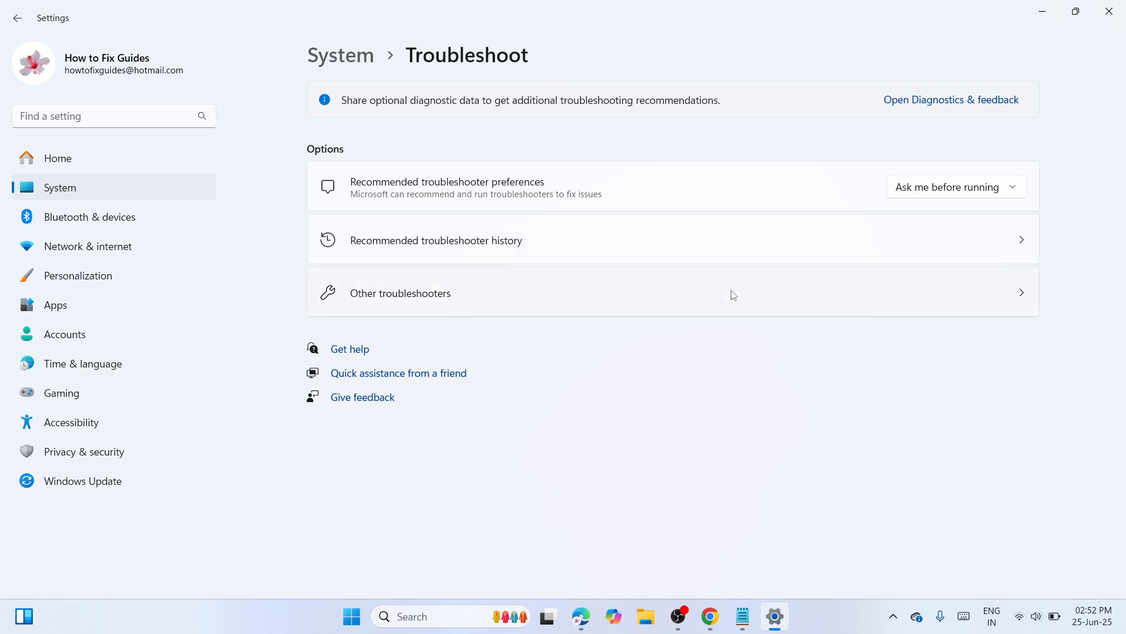
pyautogui.click(401, 293)
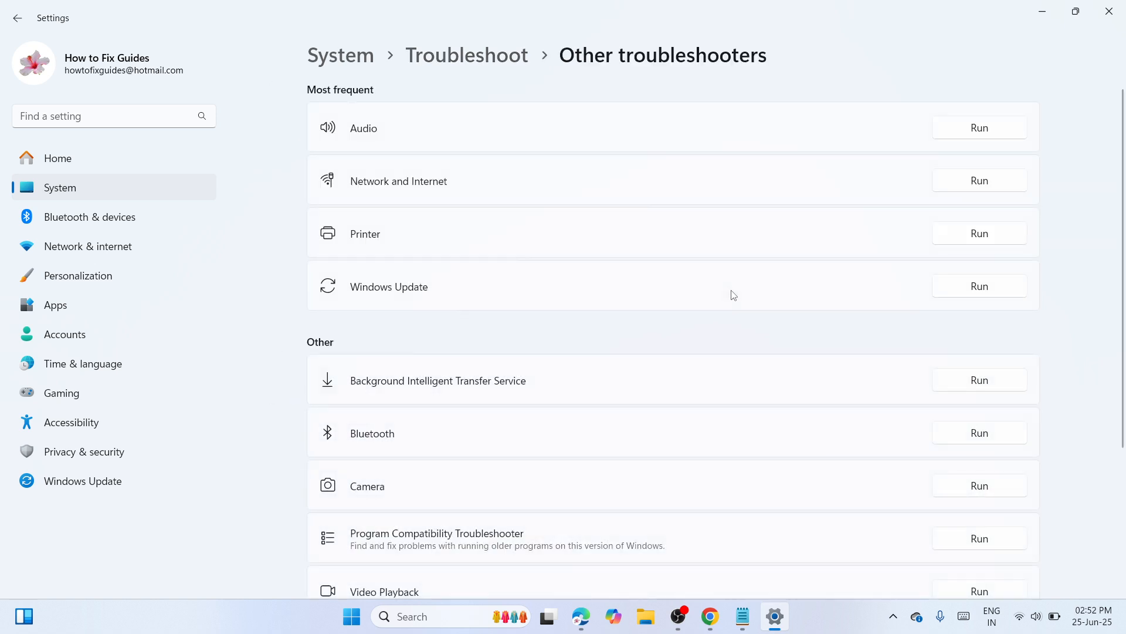
pyautogui.moveTo(386, 313)
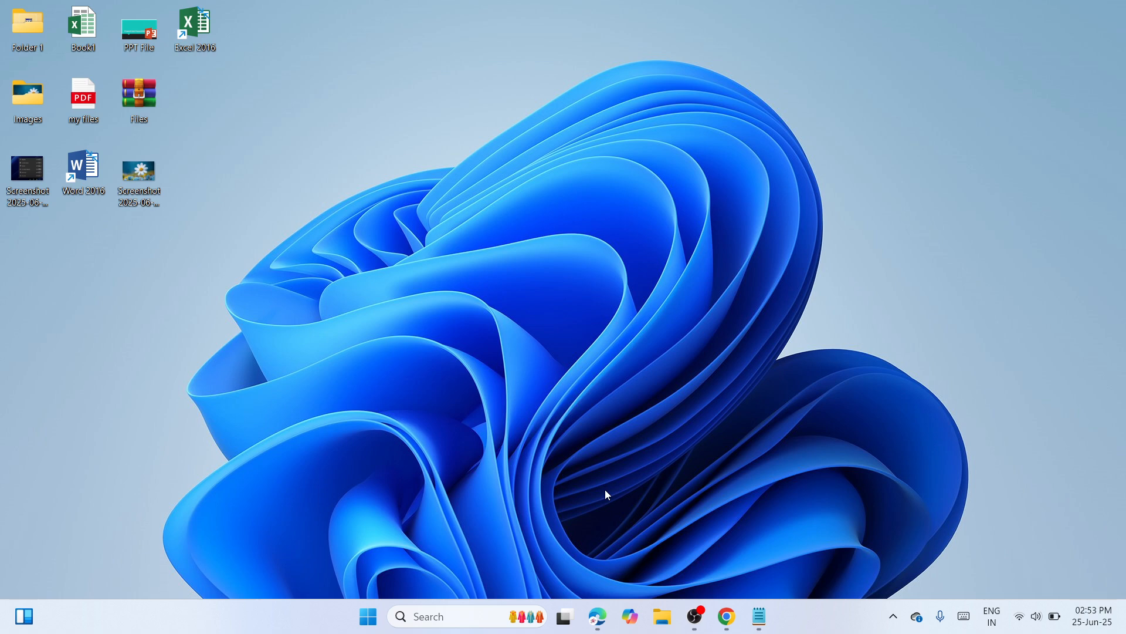
pyautogui.moveTo(439, 581)
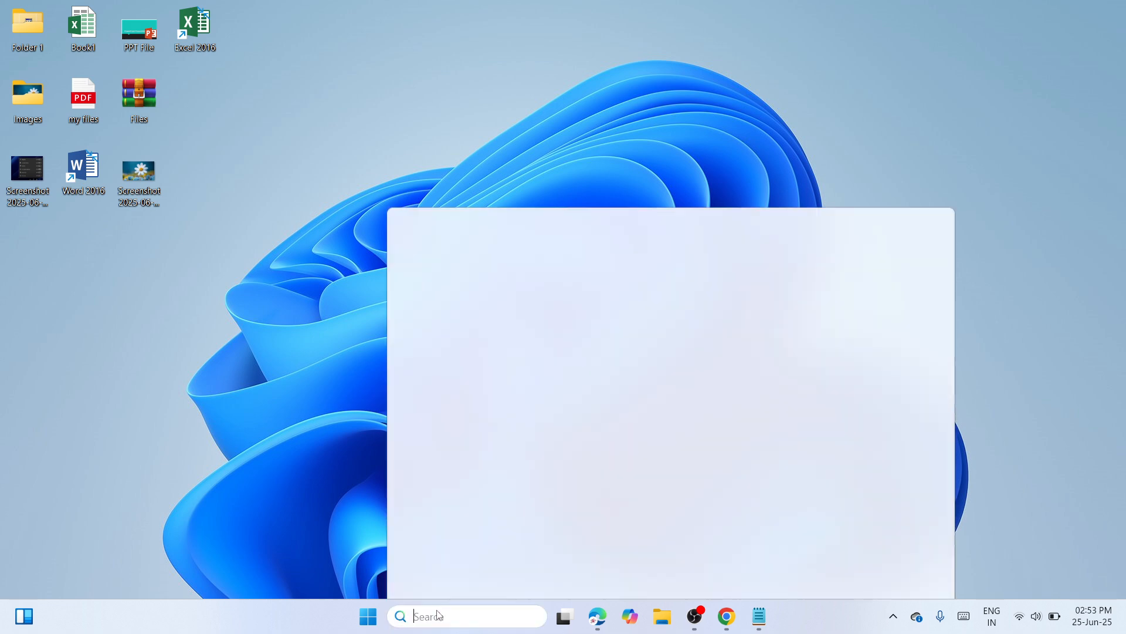
# Search Windows for cmd to find Command Prompt
pyautogui.write('cm')
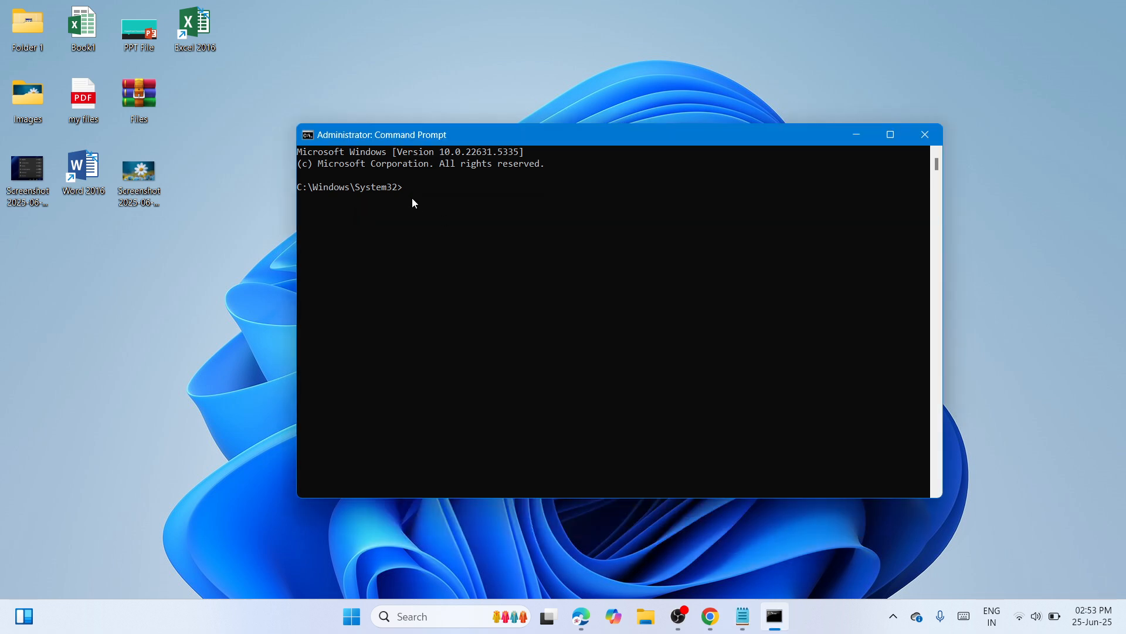
# Enter sfc /scannow at the administrator prompt
pyautogui.write('sfc /scannow')
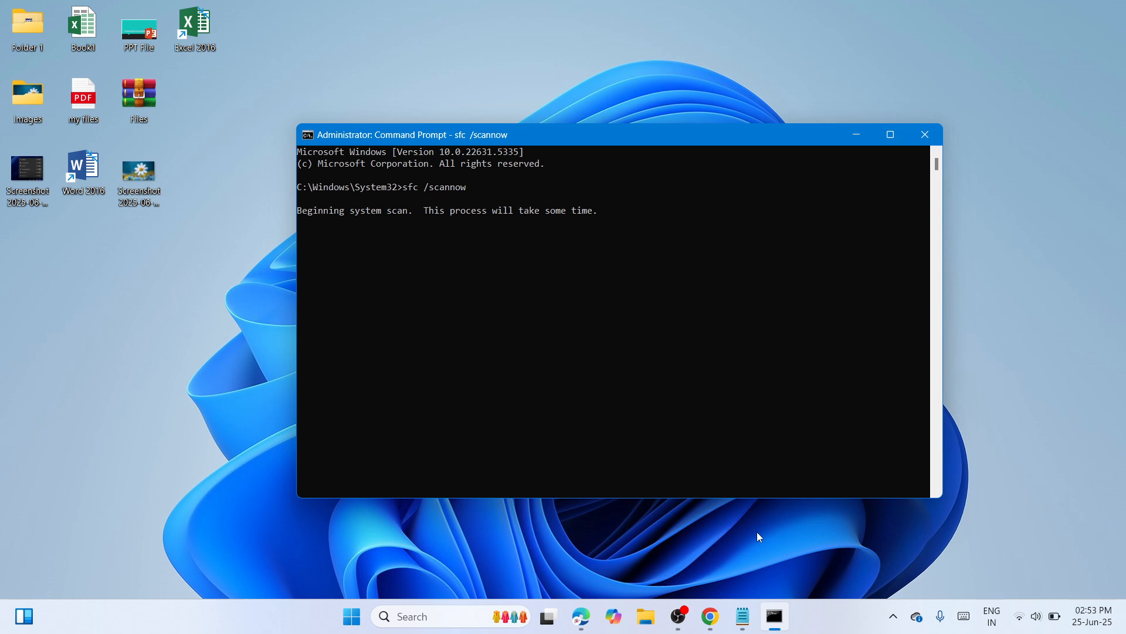
pyautogui.moveTo(725, 549)
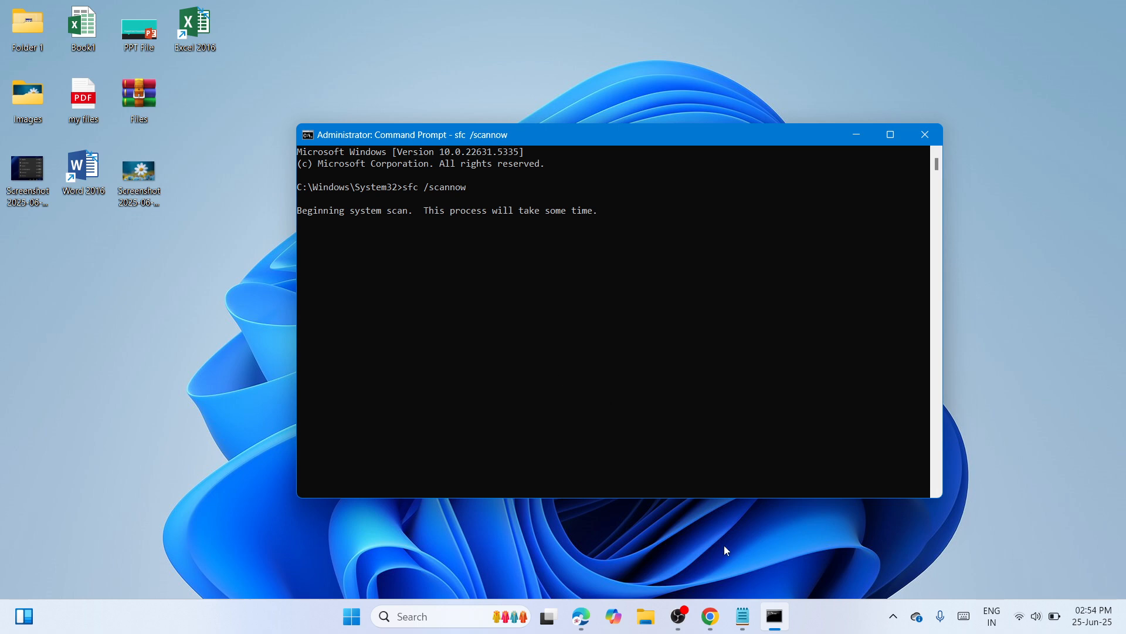
pyautogui.moveTo(522, 259)
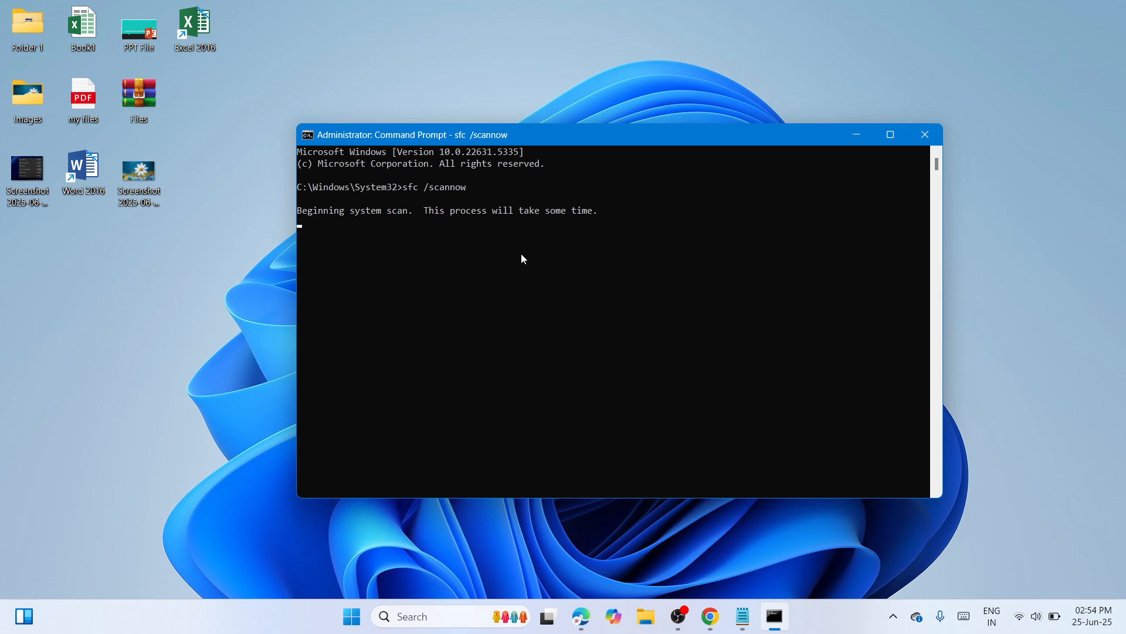
pyautogui.moveTo(668, 379)
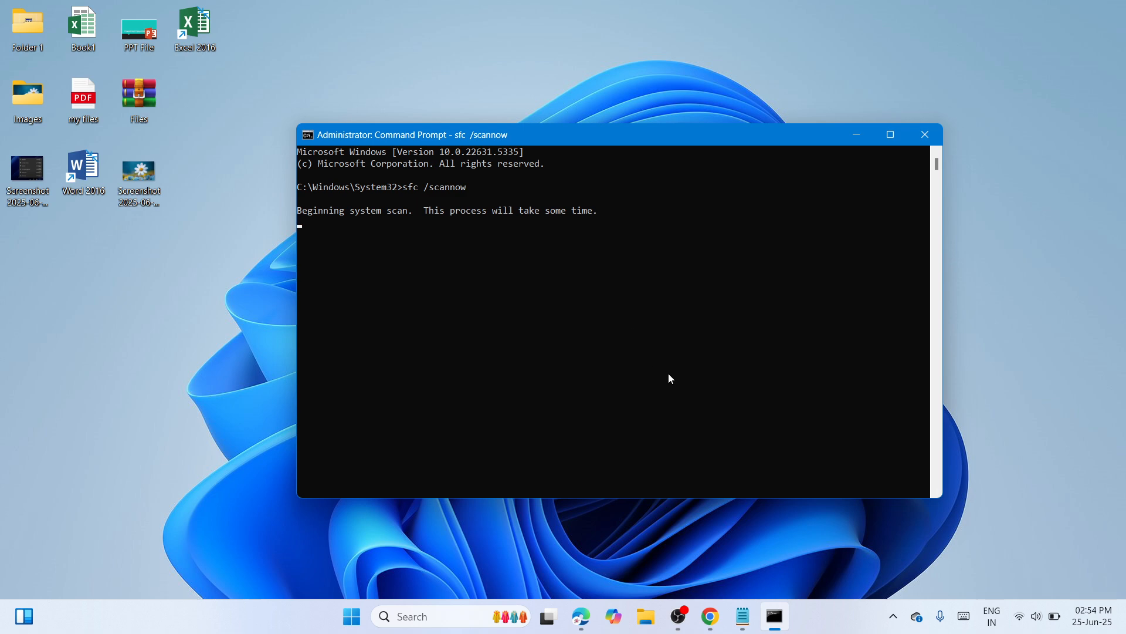
pyautogui.moveTo(506, 284)
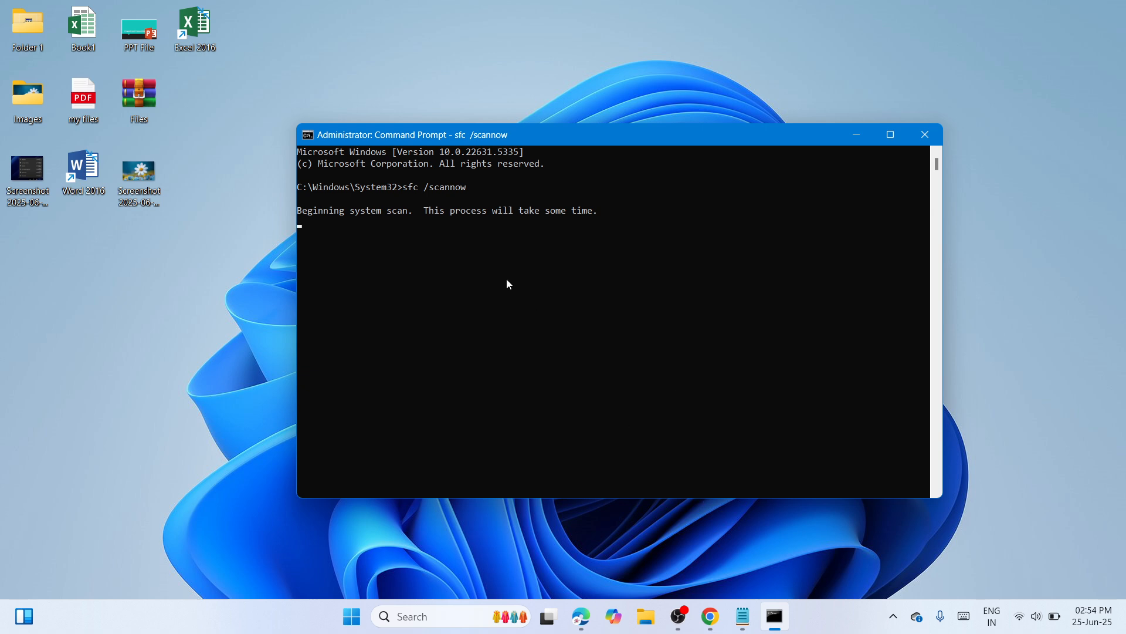
pyautogui.moveTo(519, 367)
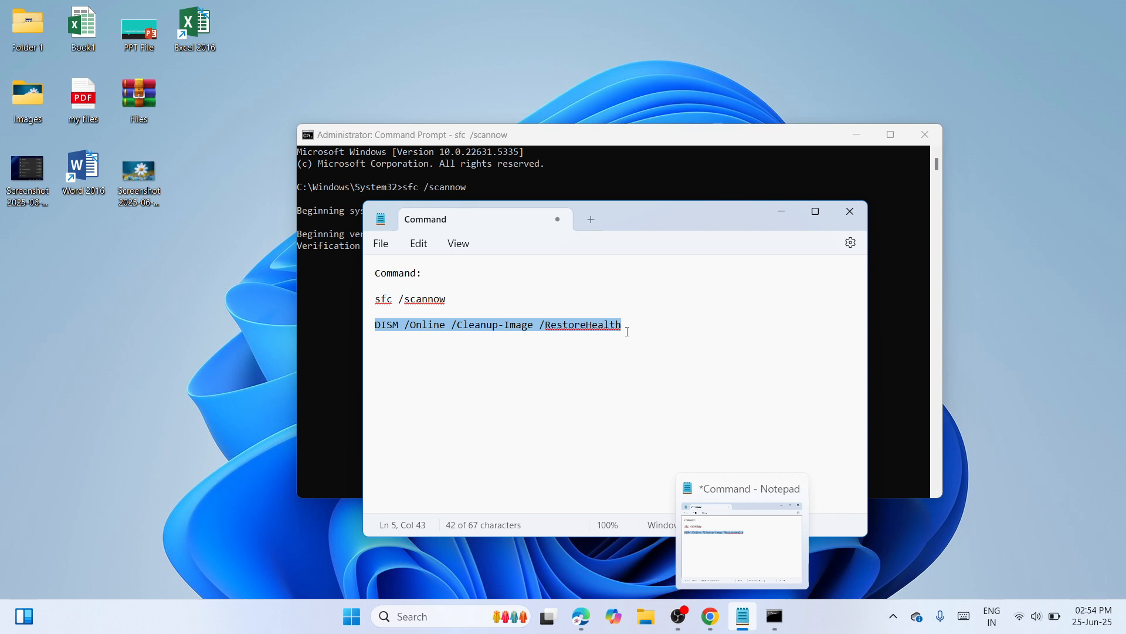
pyautogui.moveTo(332, 276)
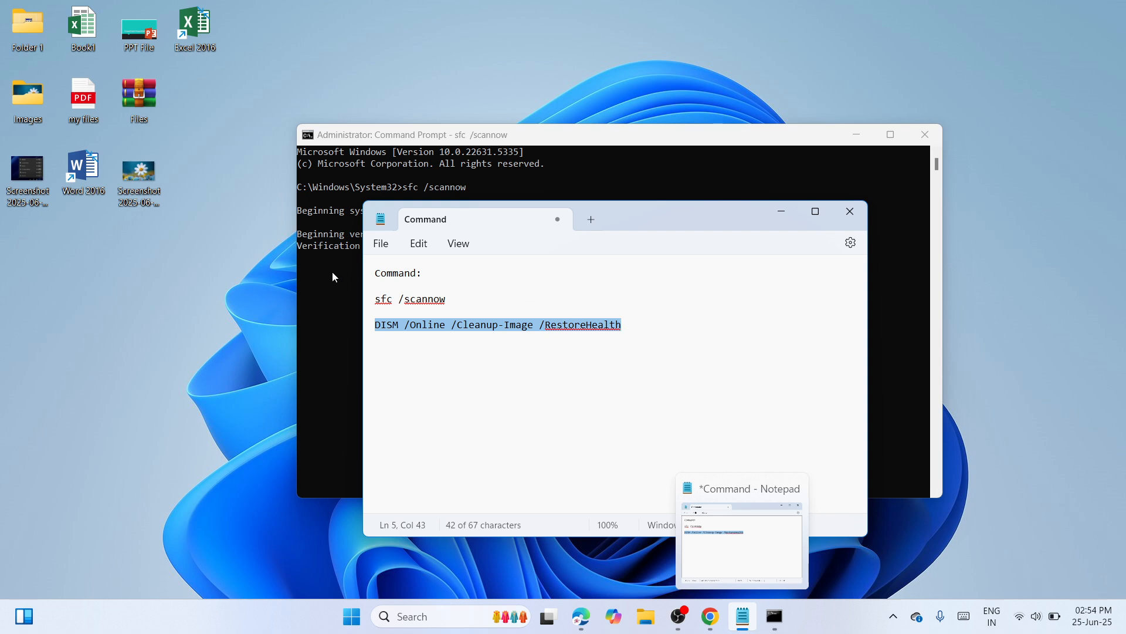
pyautogui.moveTo(335, 291)
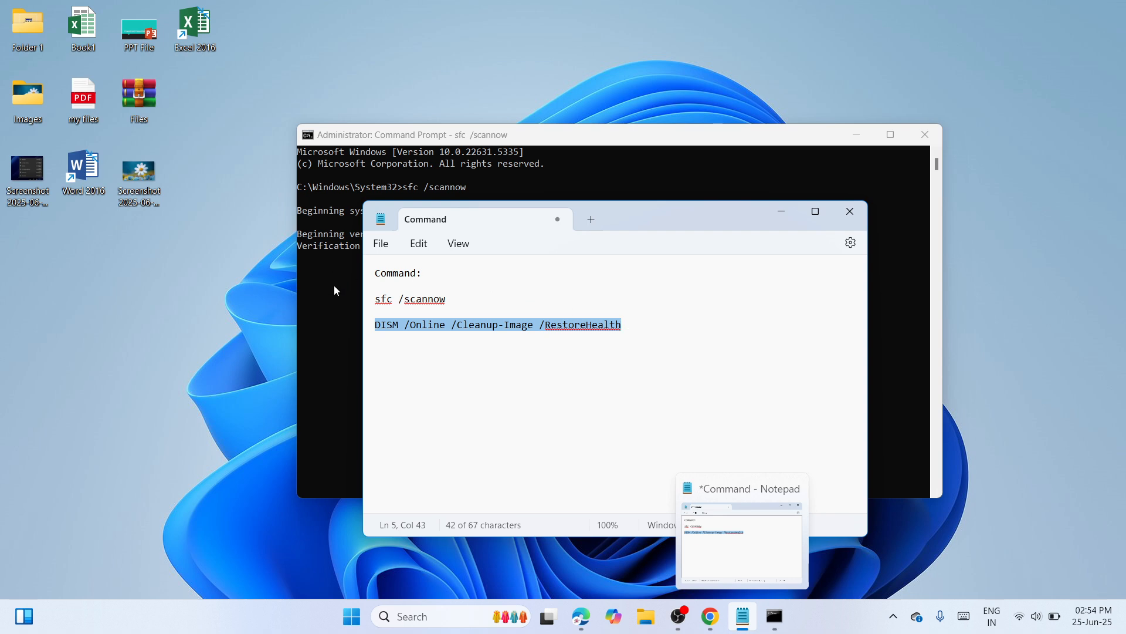
pyautogui.moveTo(342, 302)
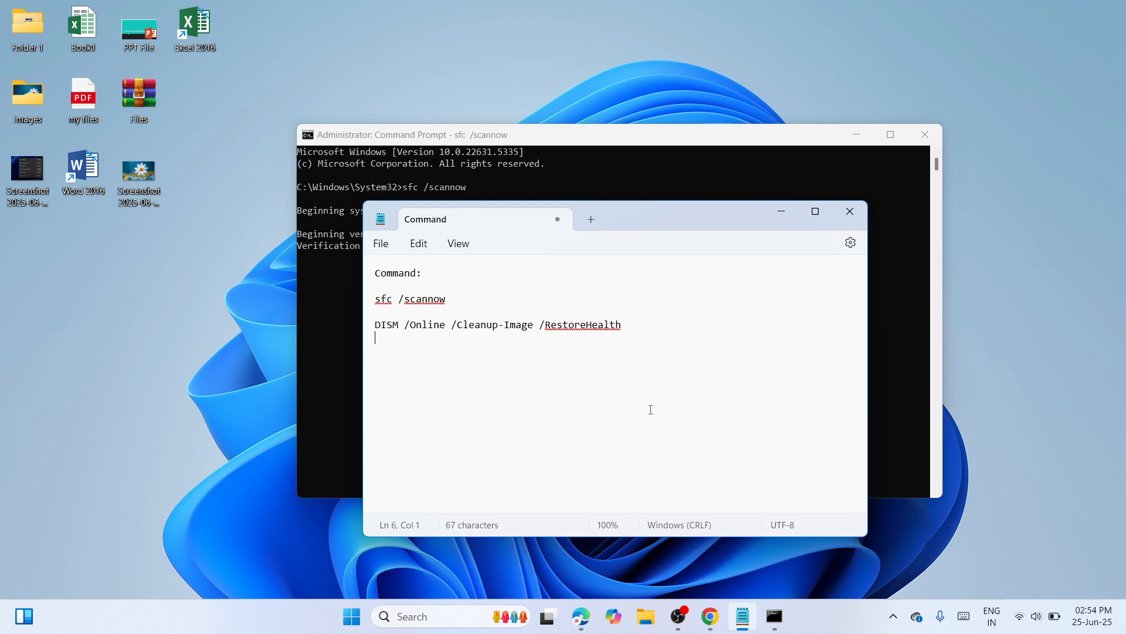
pyautogui.moveTo(709, 425)
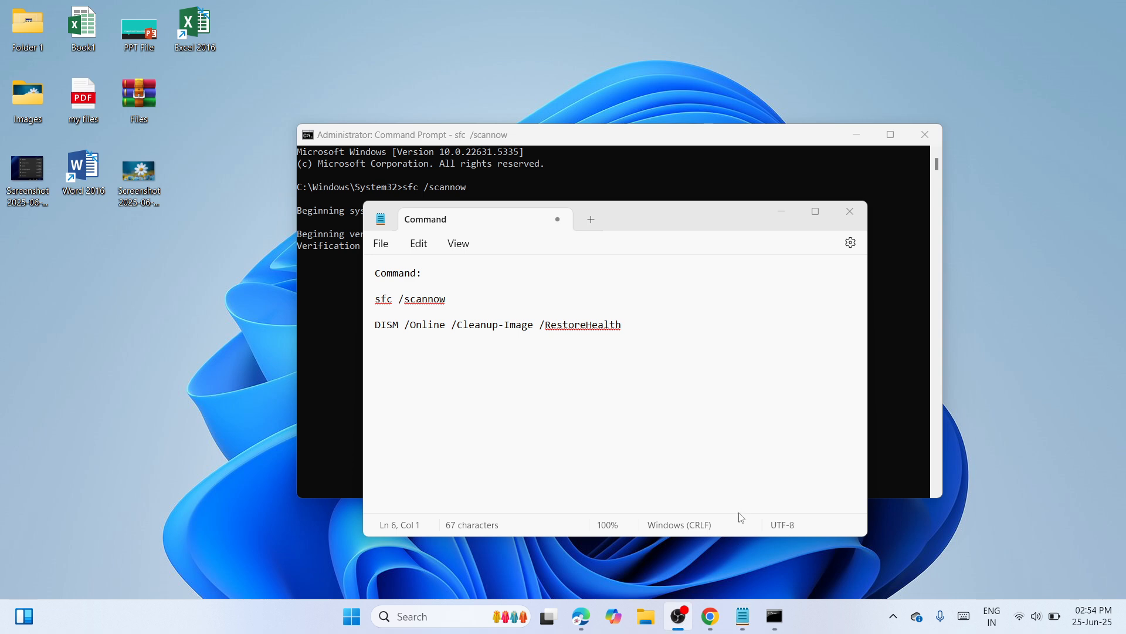
pyautogui.moveTo(695, 492)
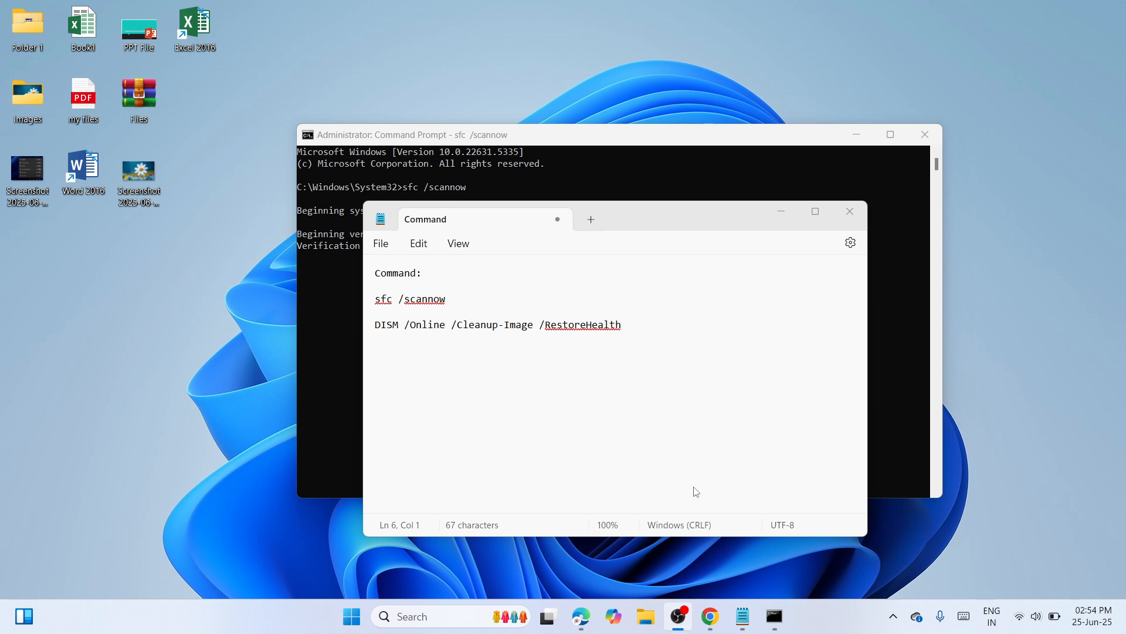